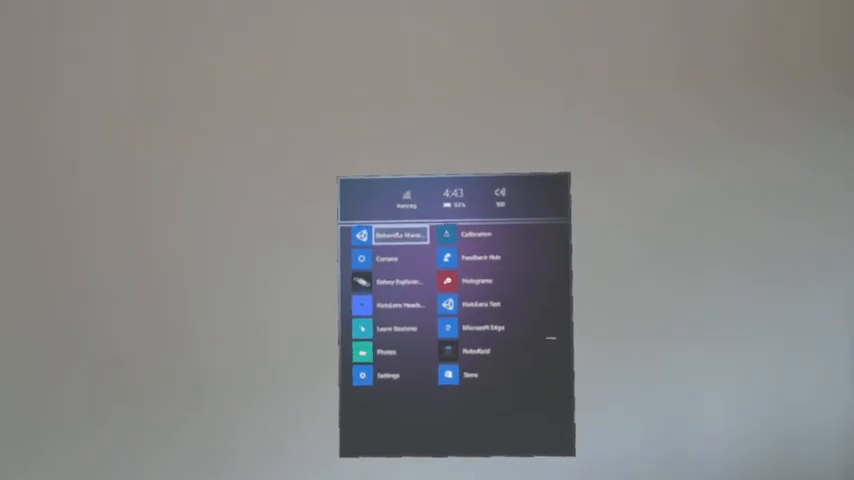
- Launch the Behaviour Management app from its Start menu tile
click(400, 234)
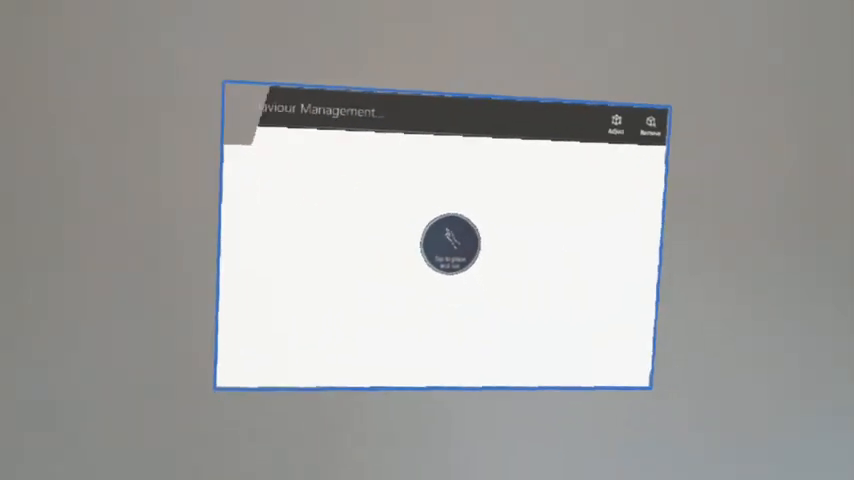